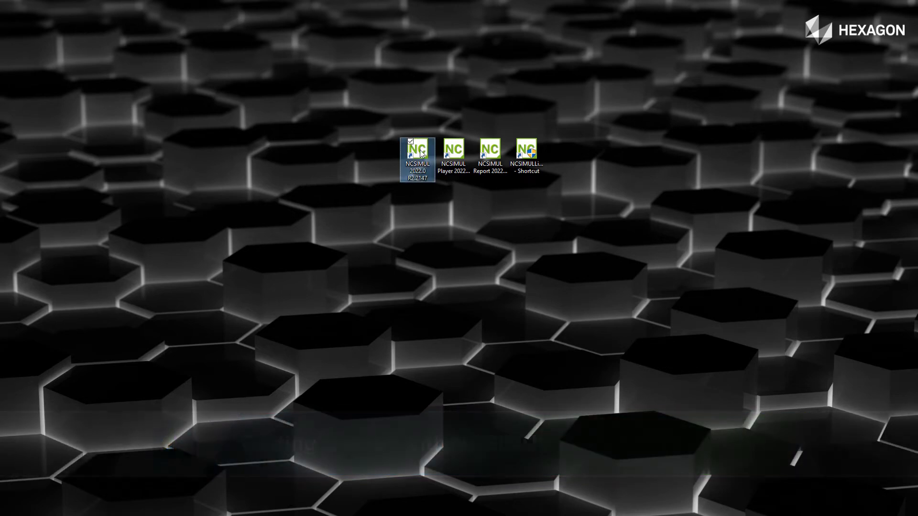
{"action": "mouse_move", "coordinate": [526, 149]}
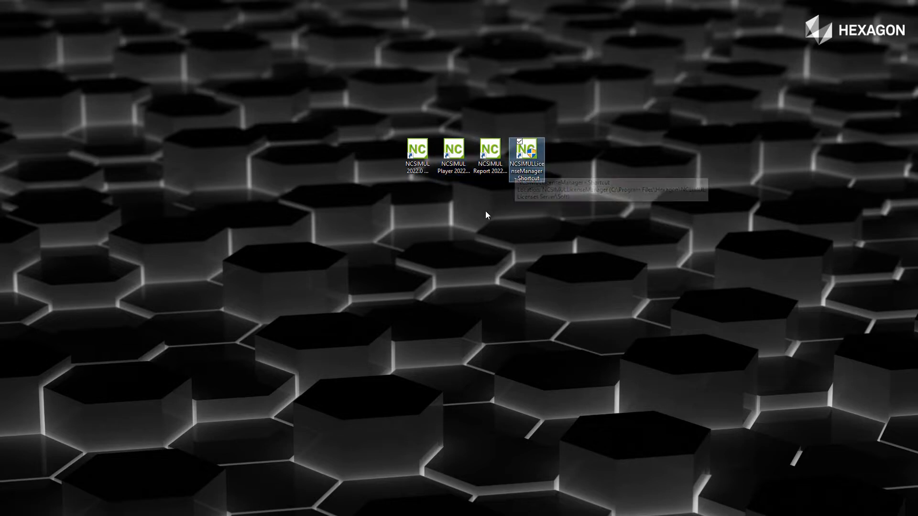
{"action": "mouse_move", "coordinate": [453, 148]}
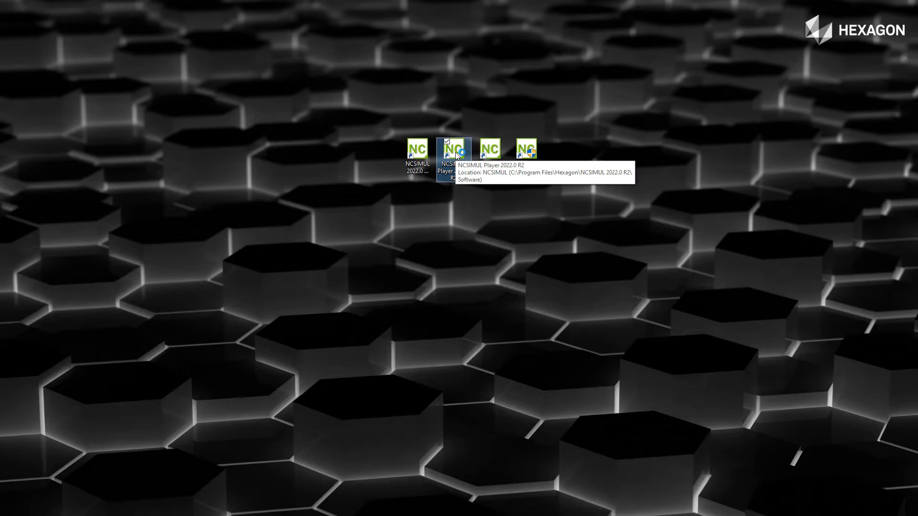
Step: Launch and close NCSIMUL Player, then bring up NCSIMUL 2022.0 R2 on project management
{"action": "double_click", "coordinate": [453, 148]}
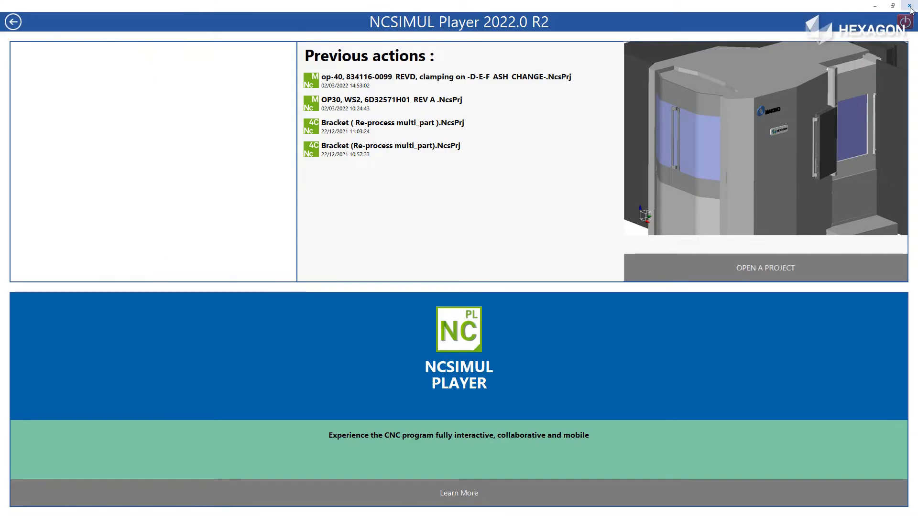
{"action": "left_click", "coordinate": [911, 5]}
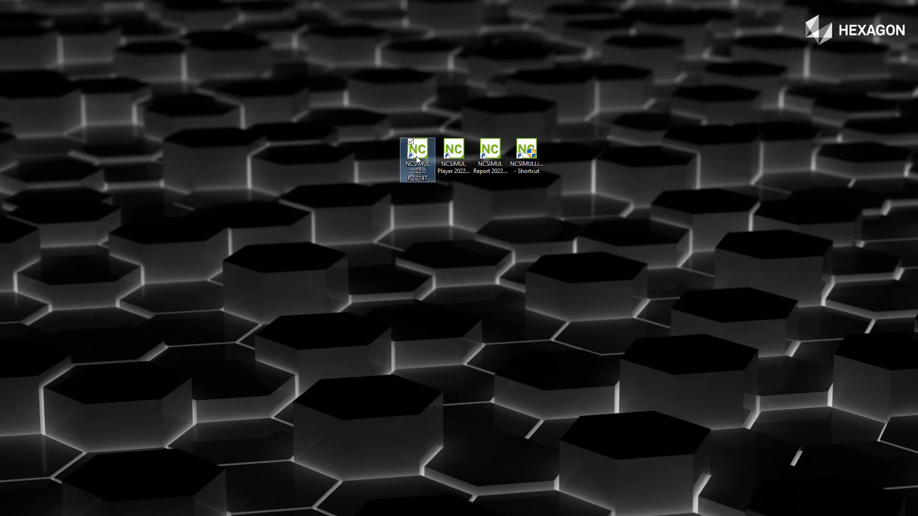
{"action": "left_click", "coordinate": [417, 151]}
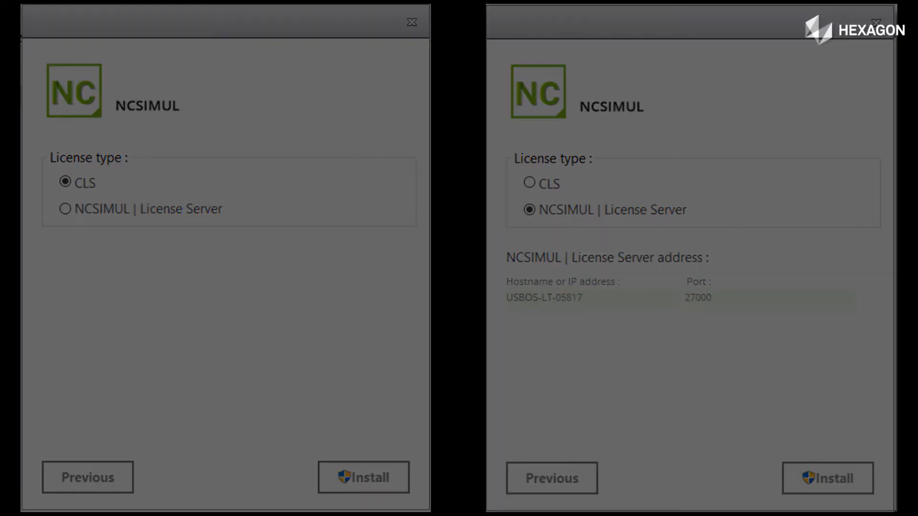
{"action": "left_click", "coordinate": [826, 477]}
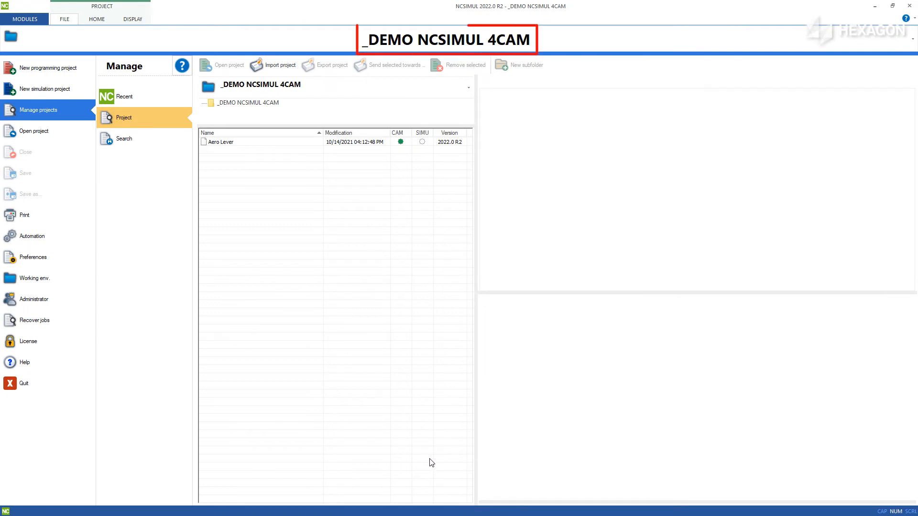
{"action": "mouse_move", "coordinate": [446, 49]}
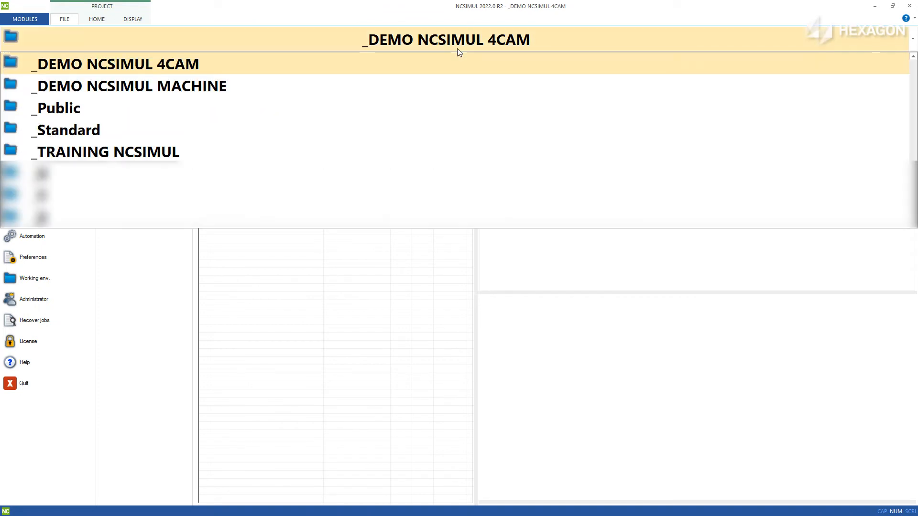
{"action": "mouse_move", "coordinate": [265, 75]}
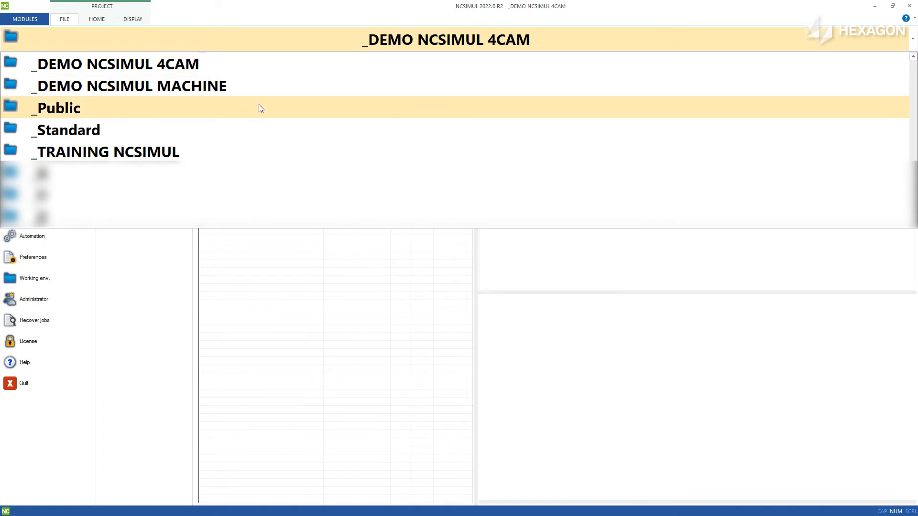
Step: Switch the workspace from _DEMO NCSIMUL 4CAM to the _TRAINING NCSIMUL environment
{"action": "left_click", "coordinate": [66, 129]}
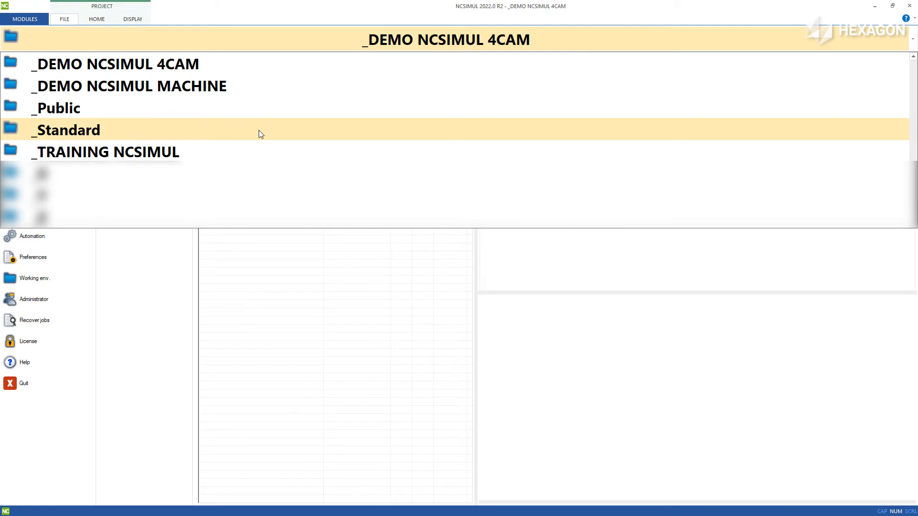
{"action": "left_click", "coordinate": [106, 152]}
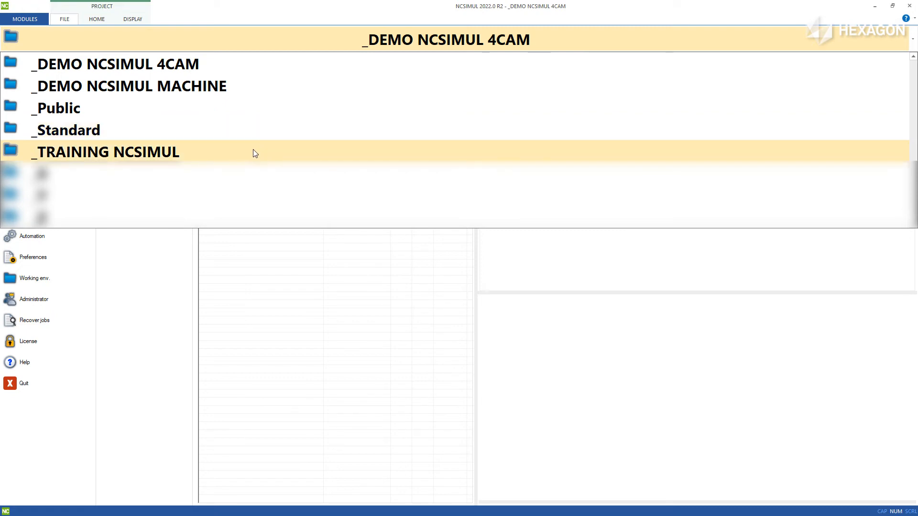
{"action": "double_click", "coordinate": [107, 152]}
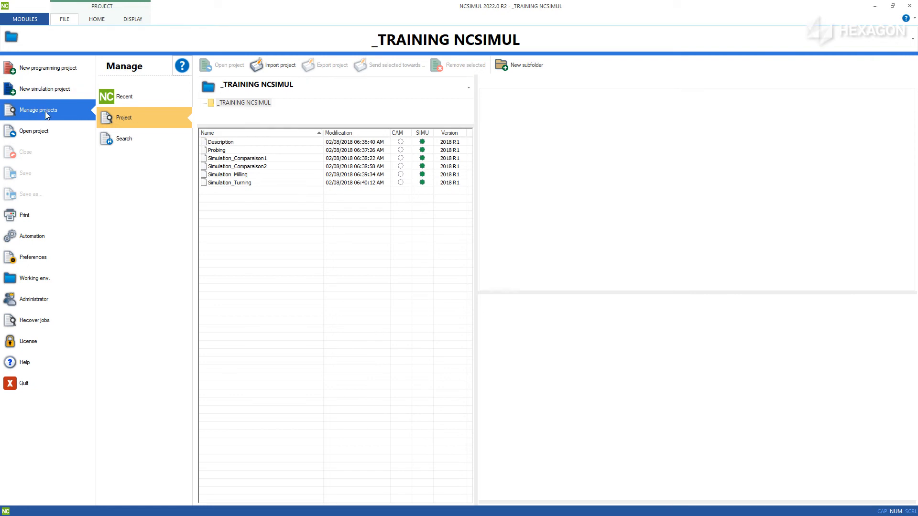
{"action": "mouse_move", "coordinate": [227, 154]}
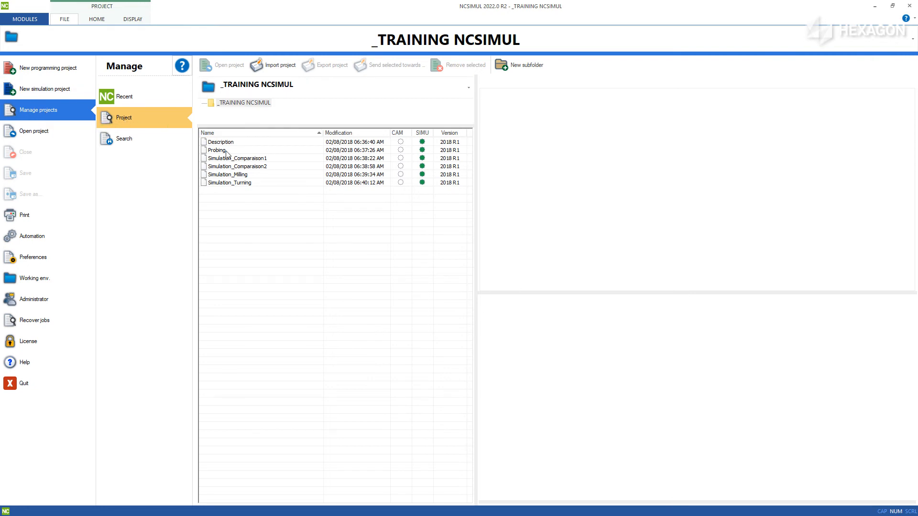
Step: Preview Simulation_Milling to show its 3D view and Stock, Bracket, Fixture resources
{"action": "left_click", "coordinate": [228, 174]}
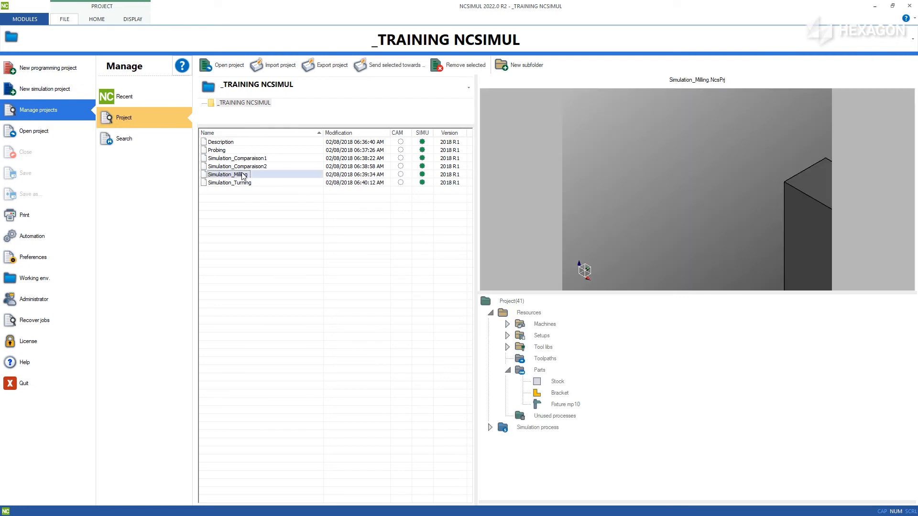